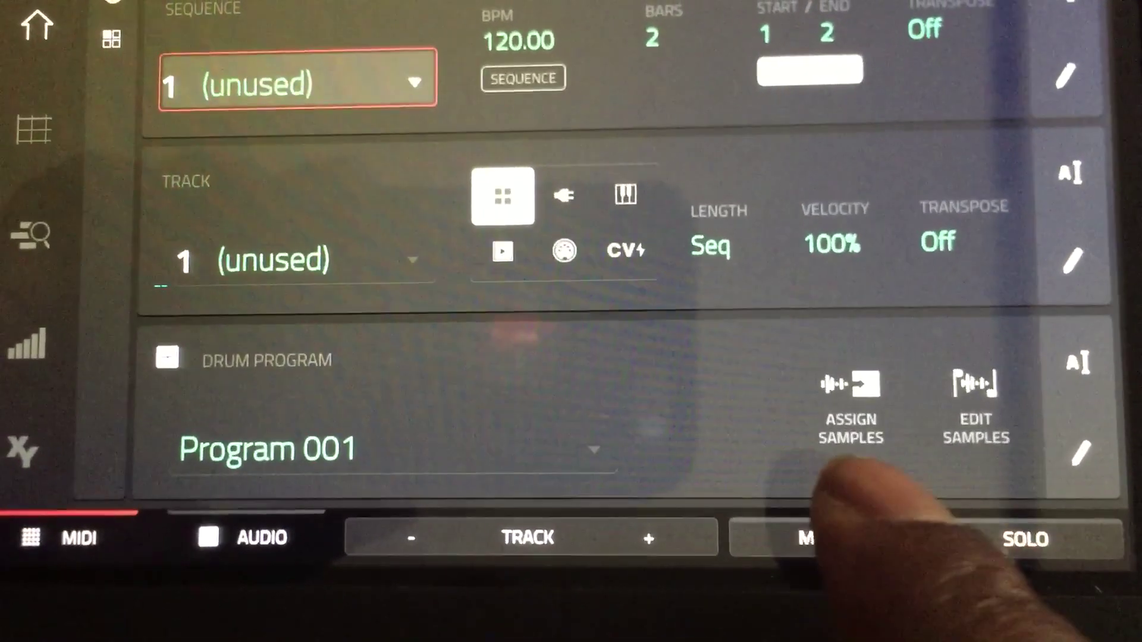
Open Sample Assign for Program 001, showing sixteen empty pads and an empty sample pool.
click(851, 387)
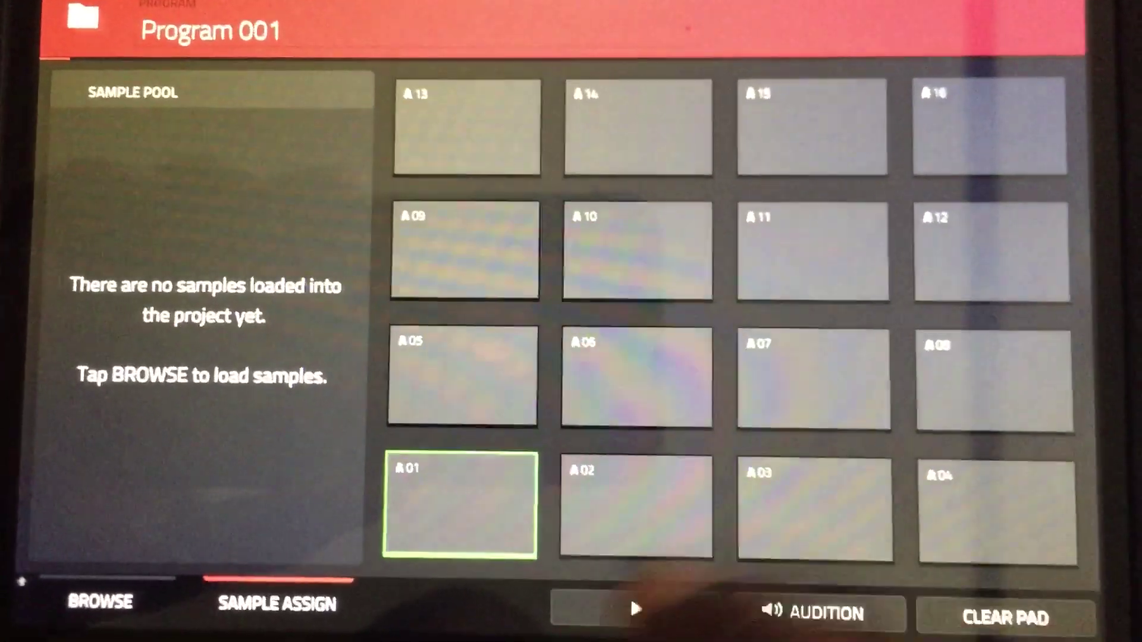
click(632, 473)
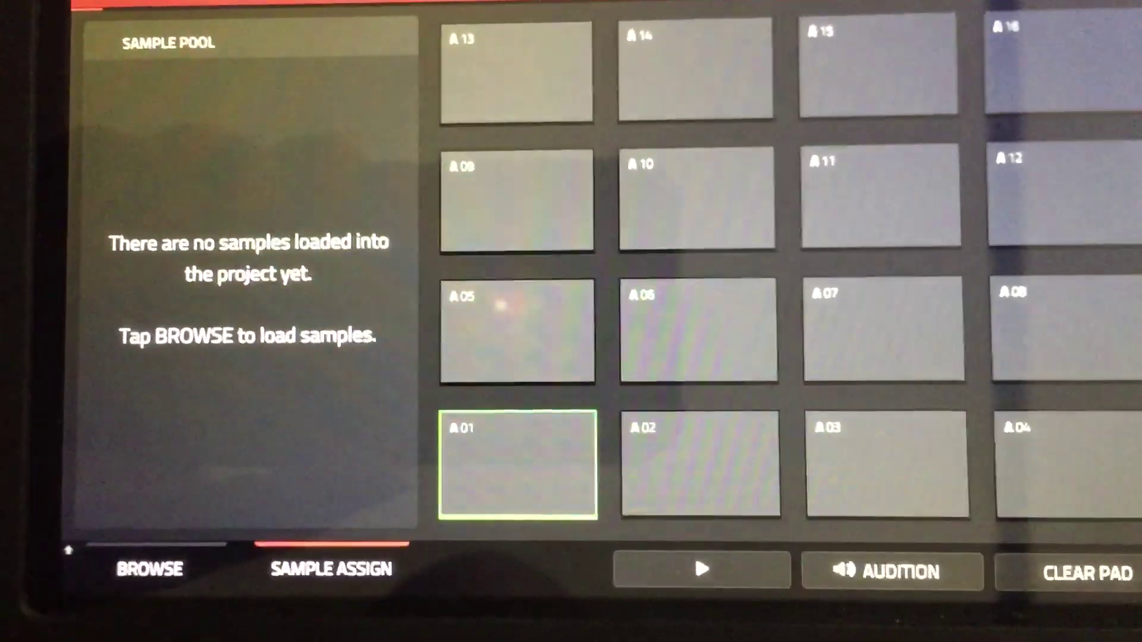
Browse My Files and enter the MPC-DrumContent folder to reach MPC Drum Content.
click(150, 568)
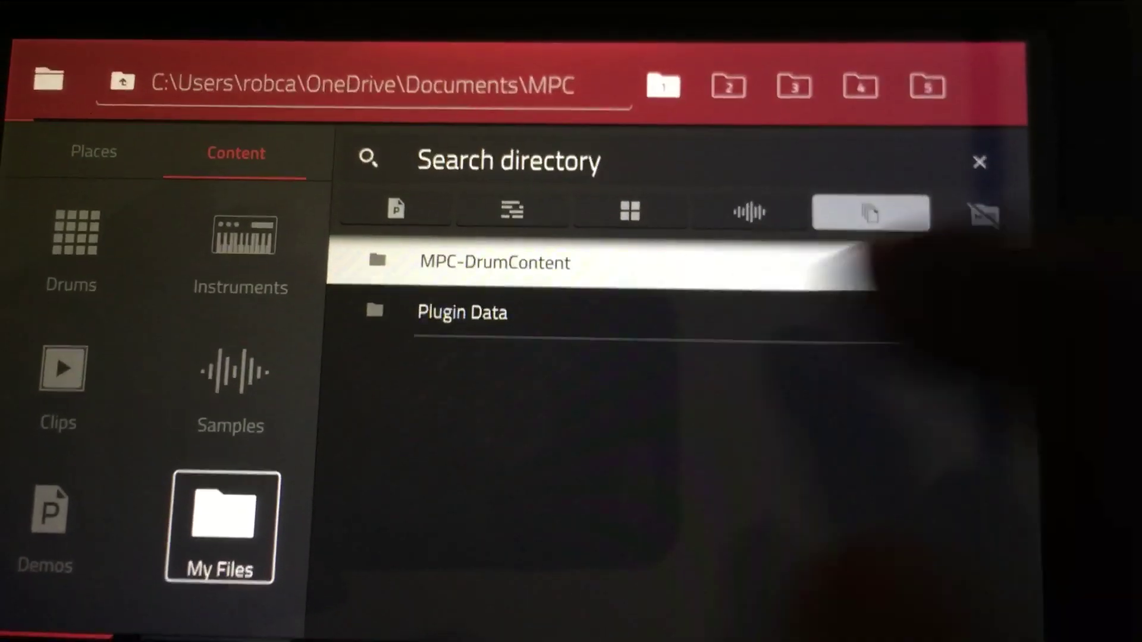
double_click(493, 262)
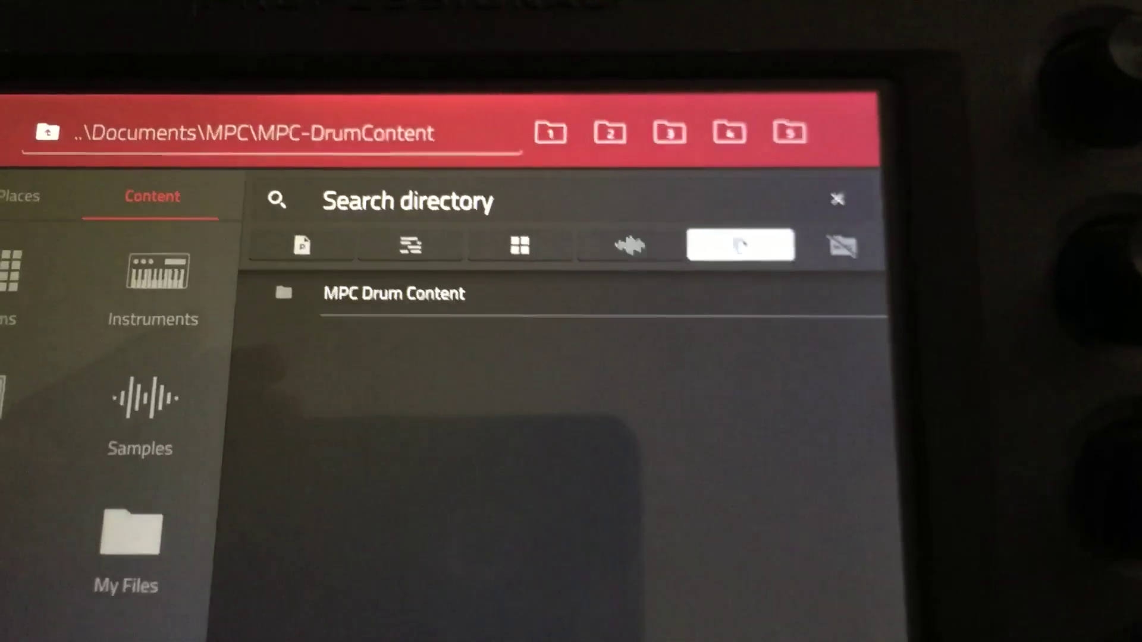